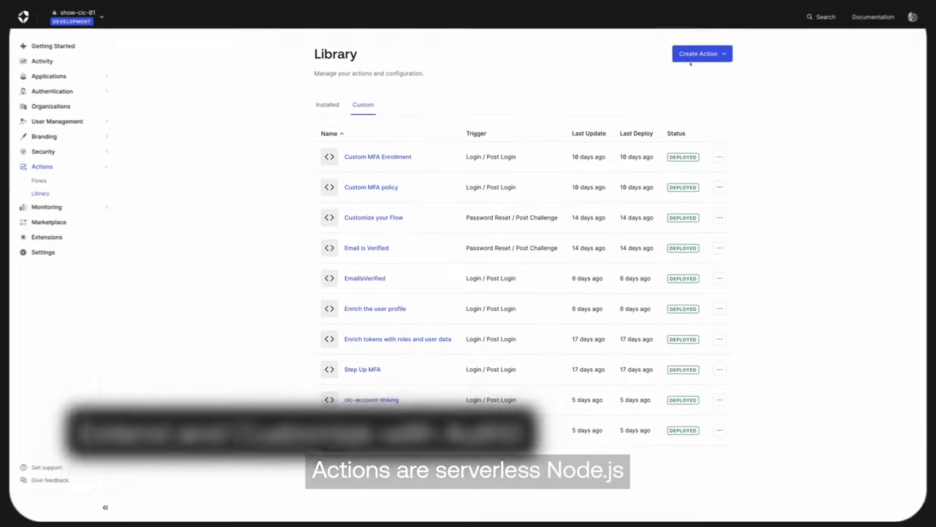
# Step: Create a custom Post Login action named EmailIsVerified and open its code editor
pyautogui.click(698, 53)
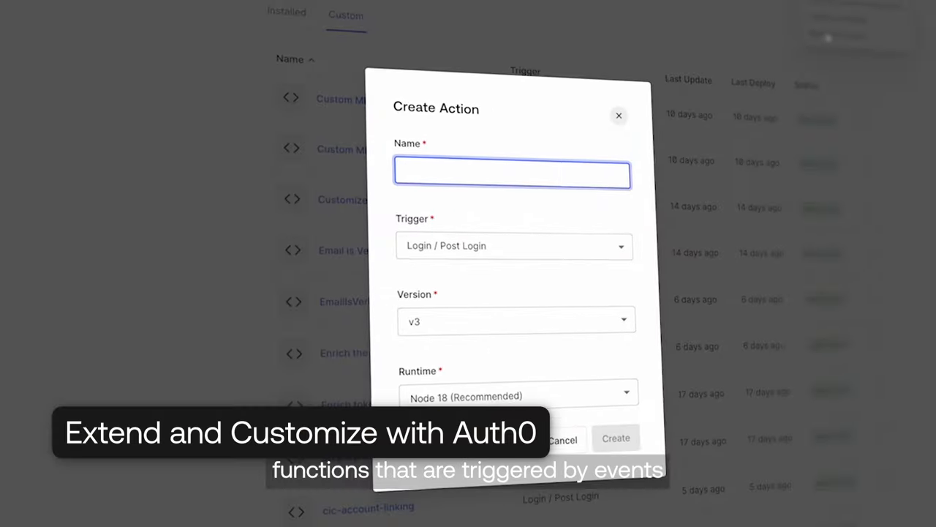
pyautogui.click(514, 246)
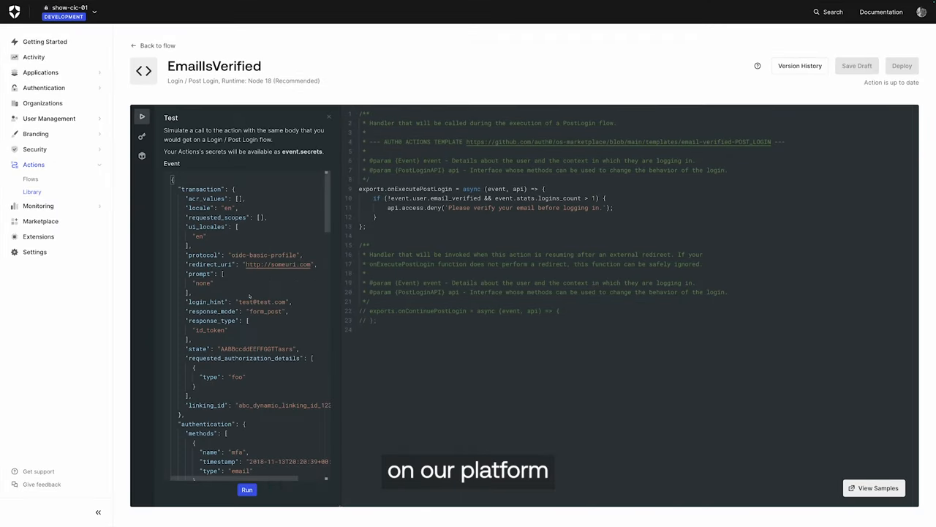
# Step: Scroll the Test event panel, then go to the Actions Flows page
pyautogui.scroll(-3)
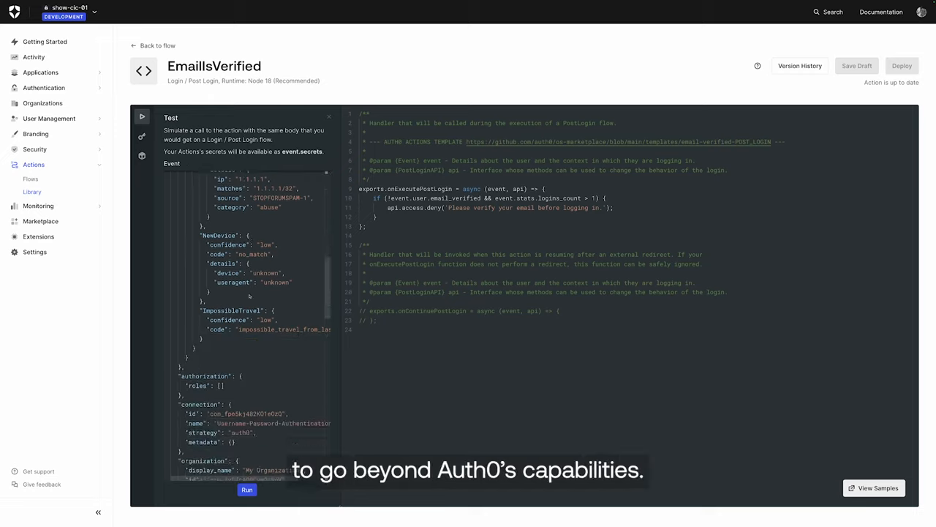
pyautogui.click(157, 46)
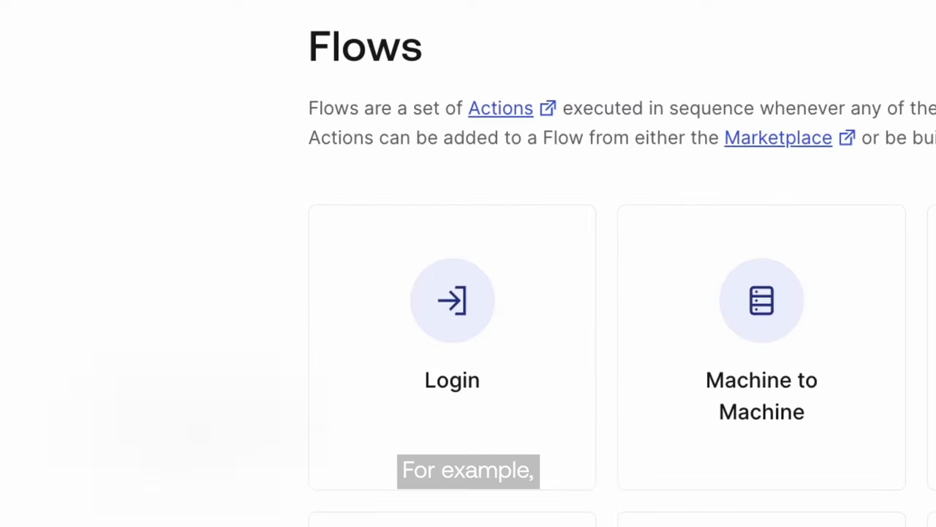
# Step: Open the Post Change Password flow showing its empty Start-to-Complete sequence
pyautogui.click(451, 348)
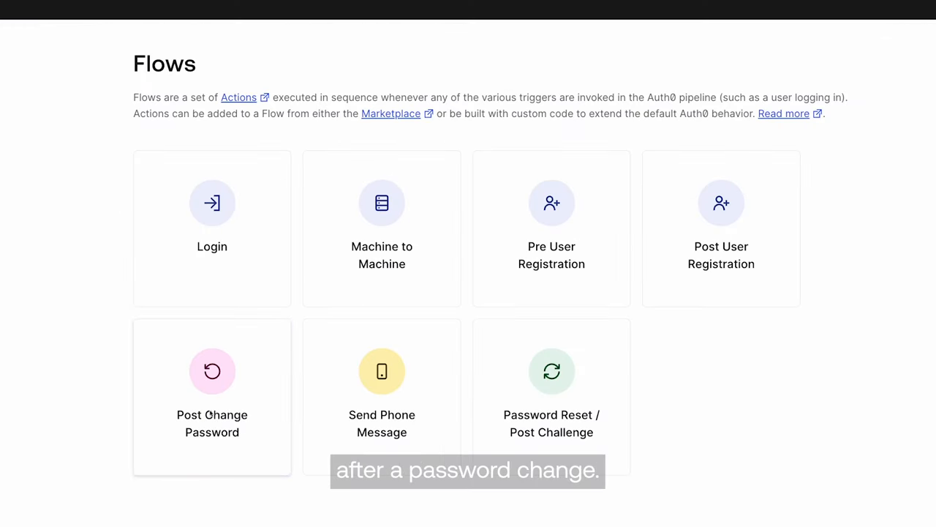
pyautogui.click(211, 397)
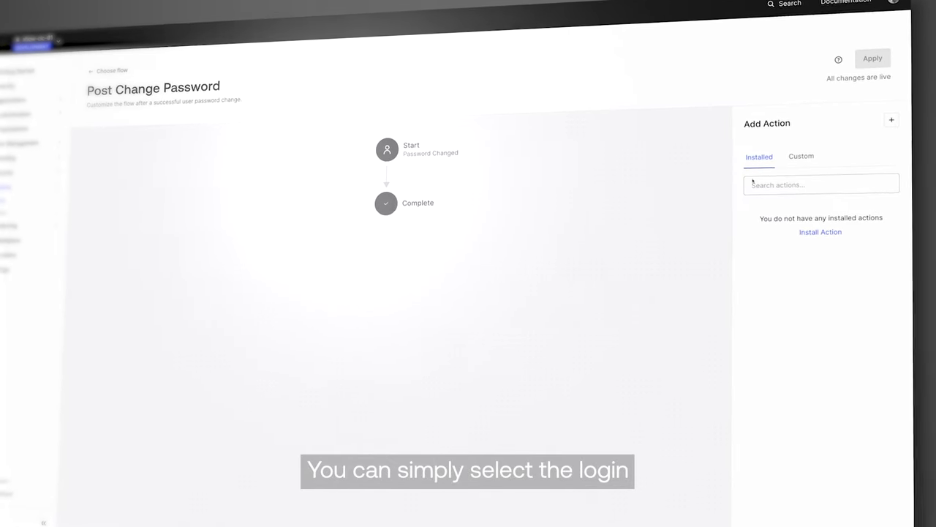
# Step: Create 'Confirm Email is Verified' from a template and add it after Verify User Location
pyautogui.click(801, 156)
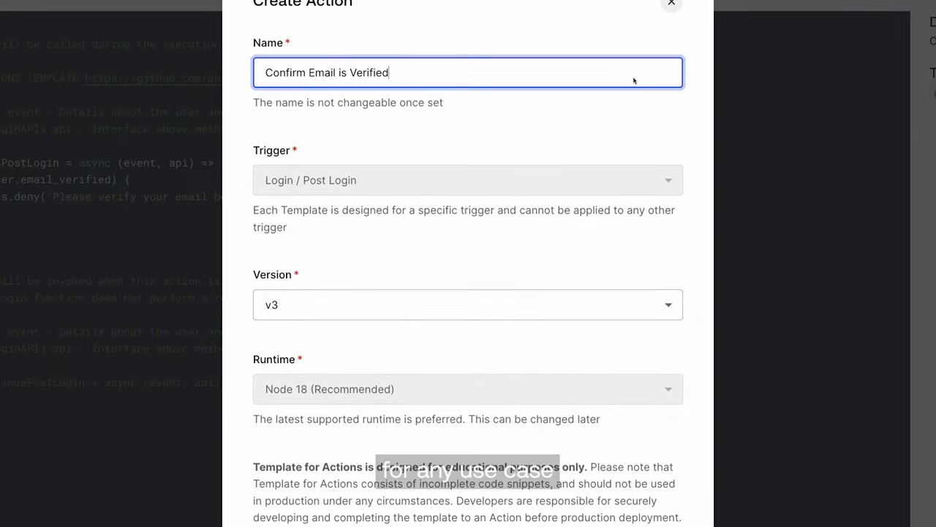
pyautogui.scroll(-3)
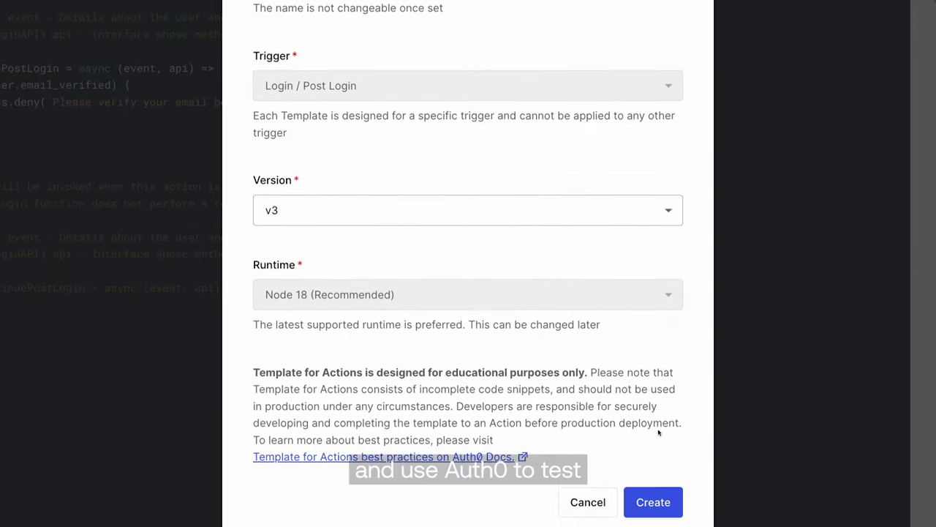
pyautogui.click(652, 502)
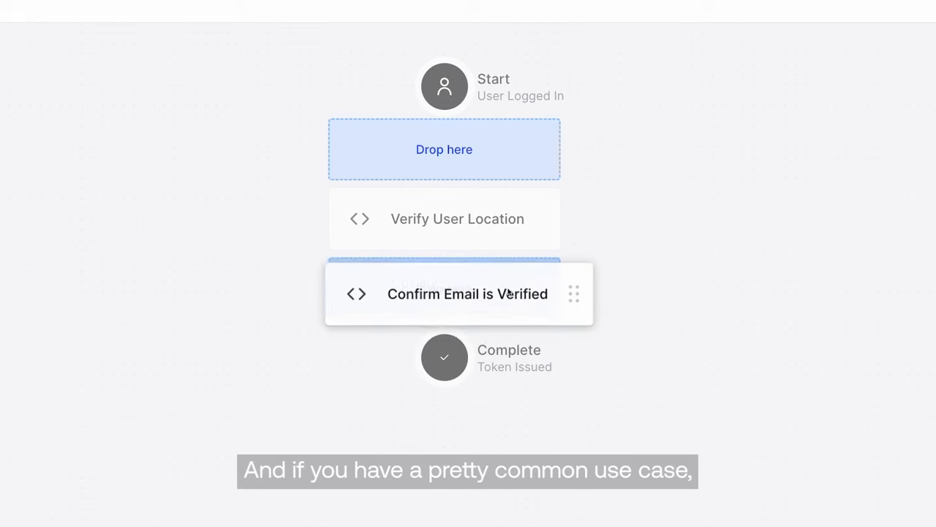